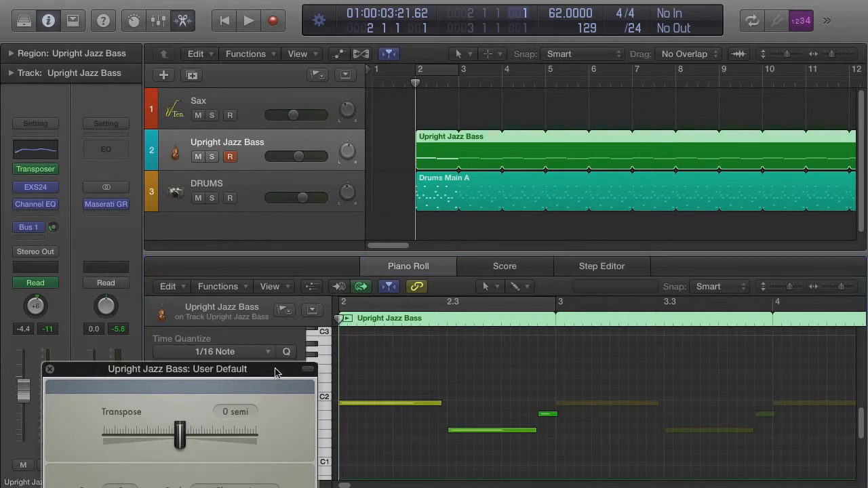
mouse_move(174, 412)
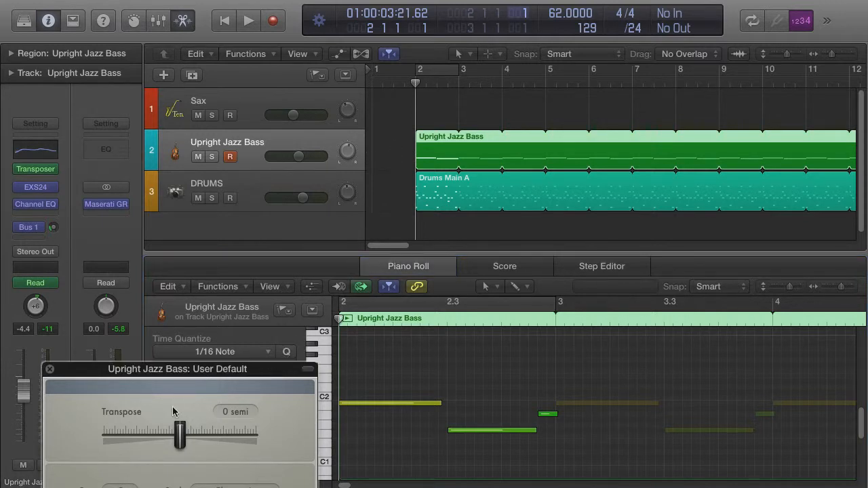
mouse_move(234, 375)
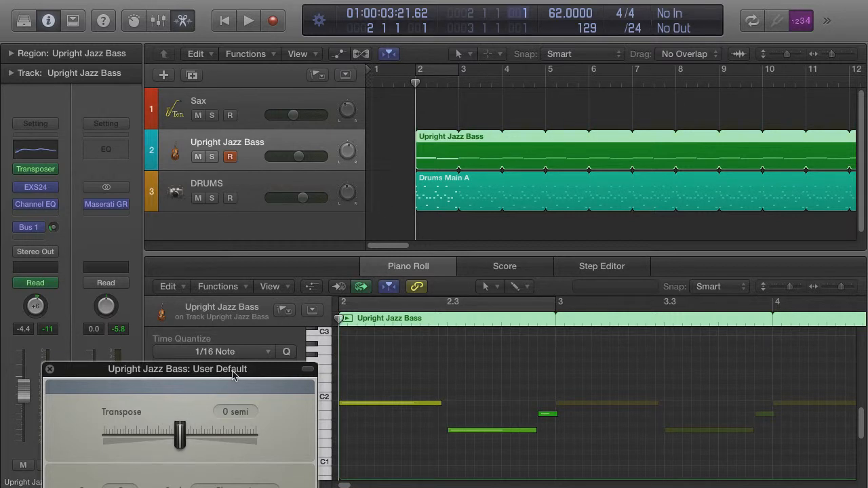
mouse_move(211, 412)
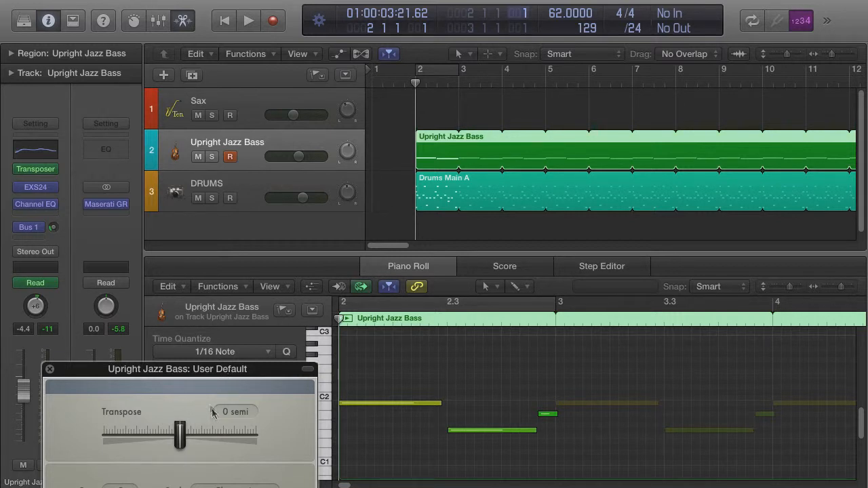
mouse_move(196, 415)
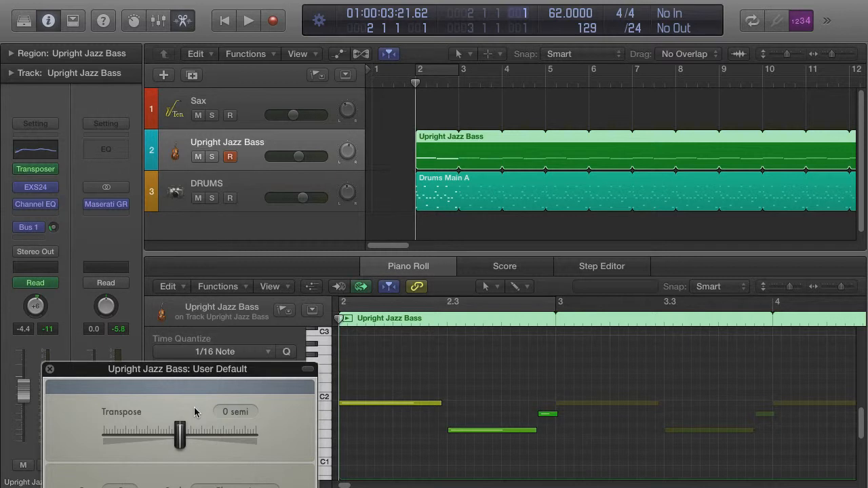
mouse_move(263, 103)
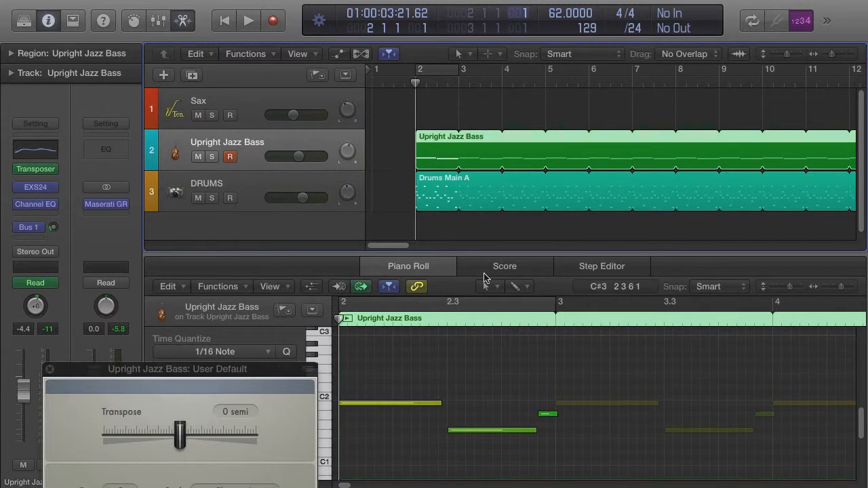
Swap the piano roll for the Upright Jazz Bass Smart Controls with its Transpose knob
left_click(248, 21)
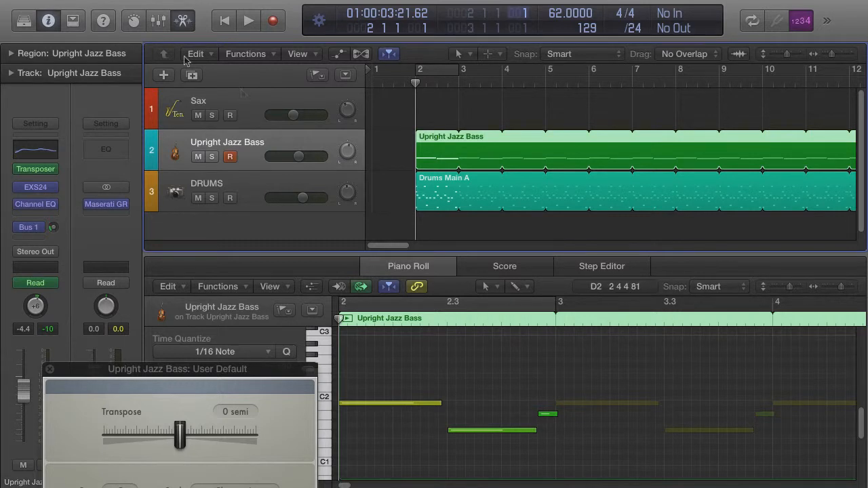
left_click(133, 20)
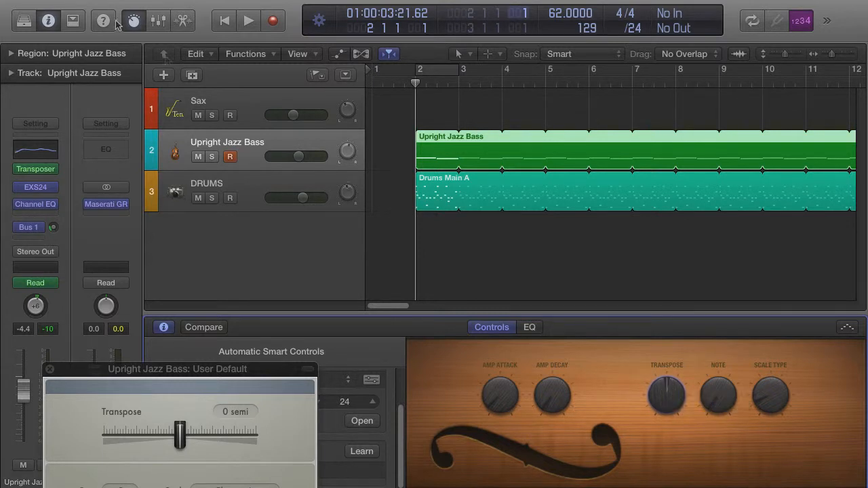
mouse_move(174, 393)
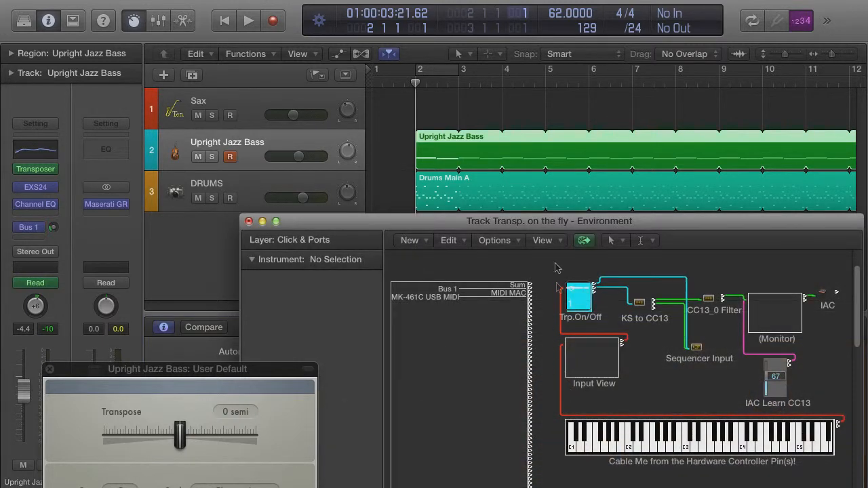
mouse_move(705, 323)
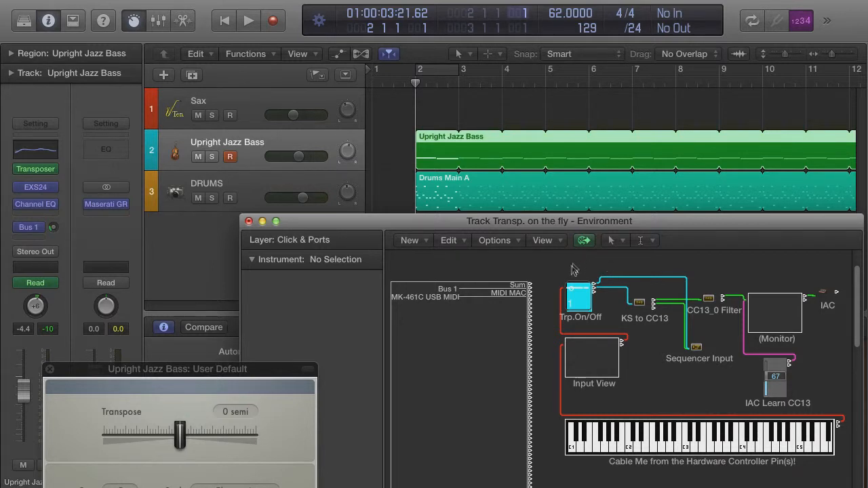
mouse_move(568, 268)
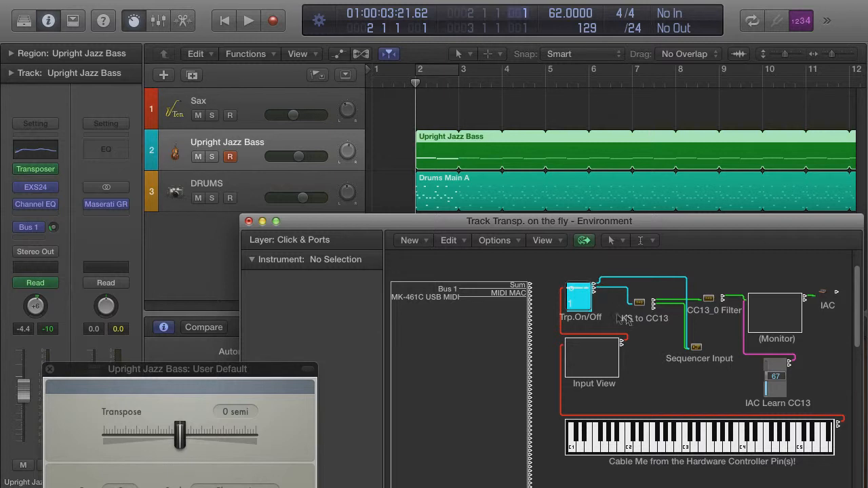
Inspect the IAC Learn CC13 and IAC objects of the 'Track Transp. on the fly' Environment
left_click(777, 378)
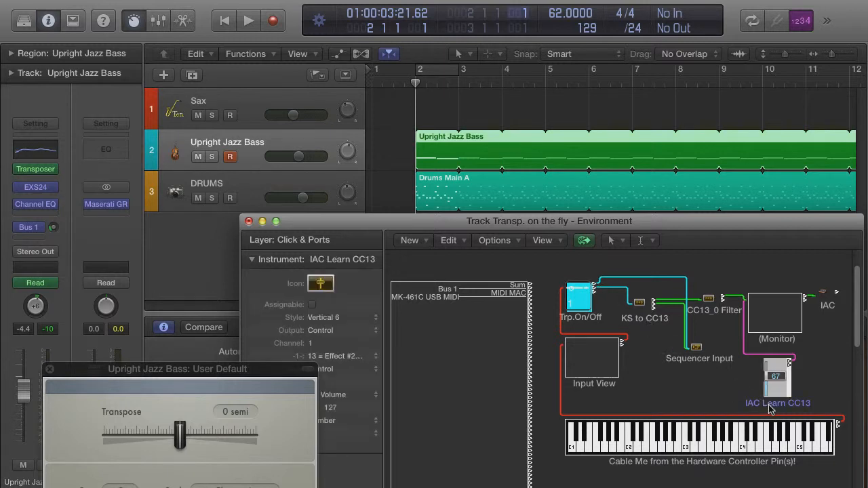
mouse_move(781, 412)
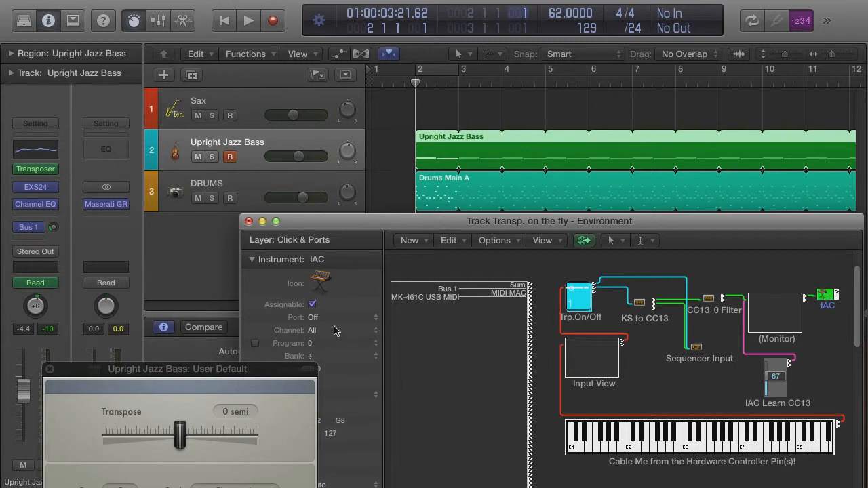
left_click(312, 317)
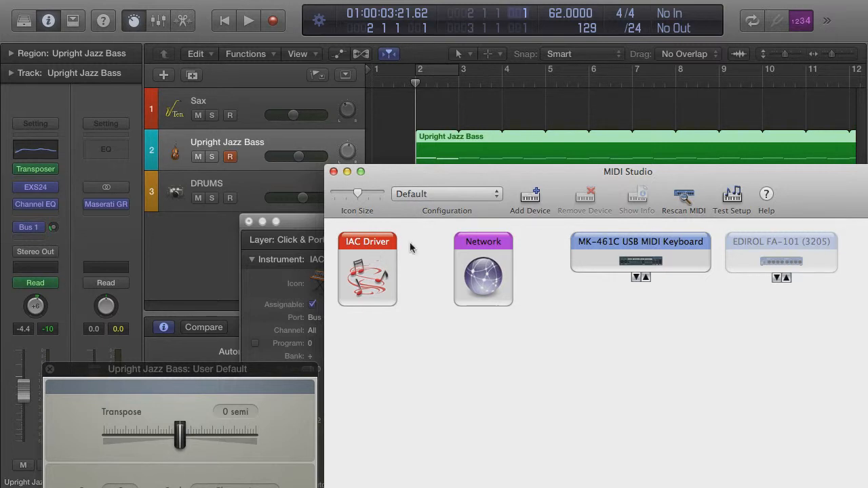
mouse_move(336, 142)
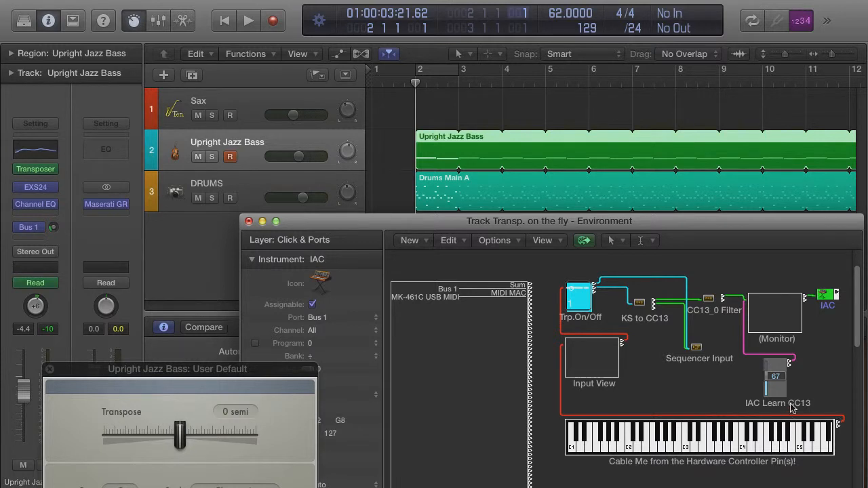
mouse_move(817, 307)
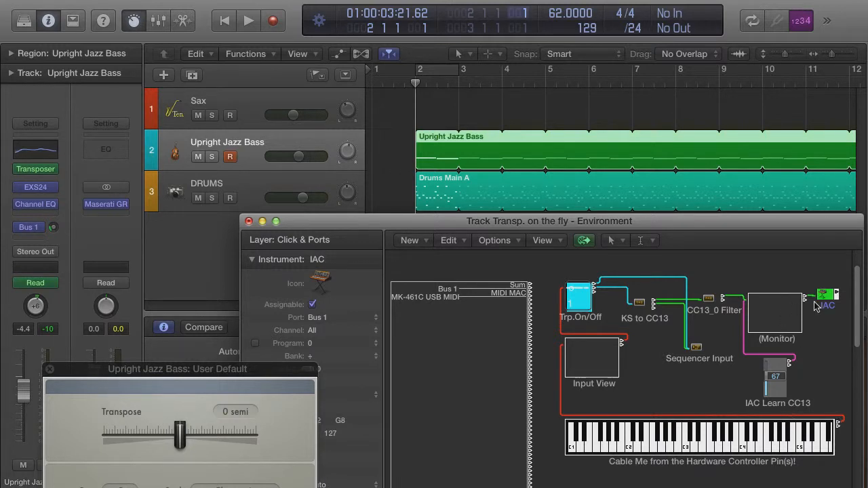
mouse_move(754, 280)
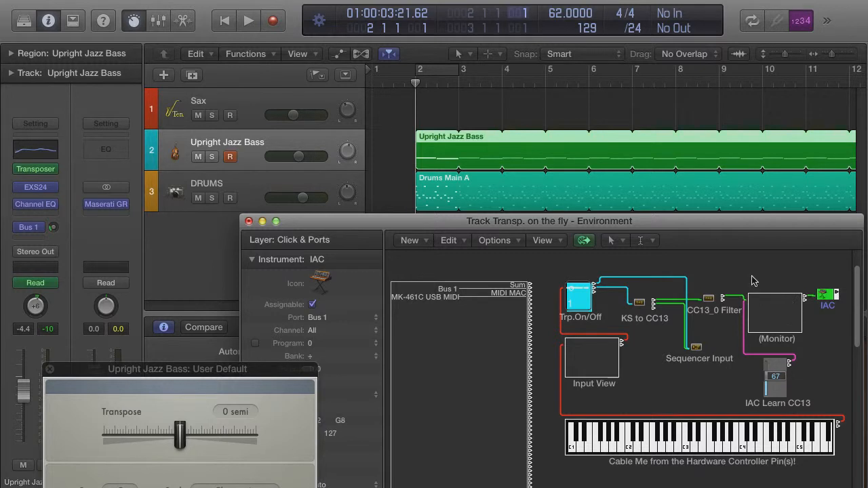
mouse_move(645, 311)
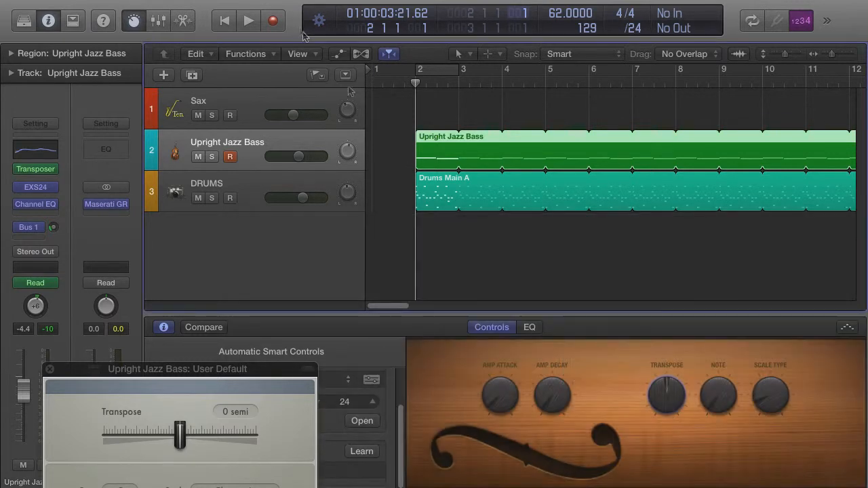
Play keyswitches on the Environment keyboard so CC13 is learned as the Transpose assignment
left_click(361, 451)
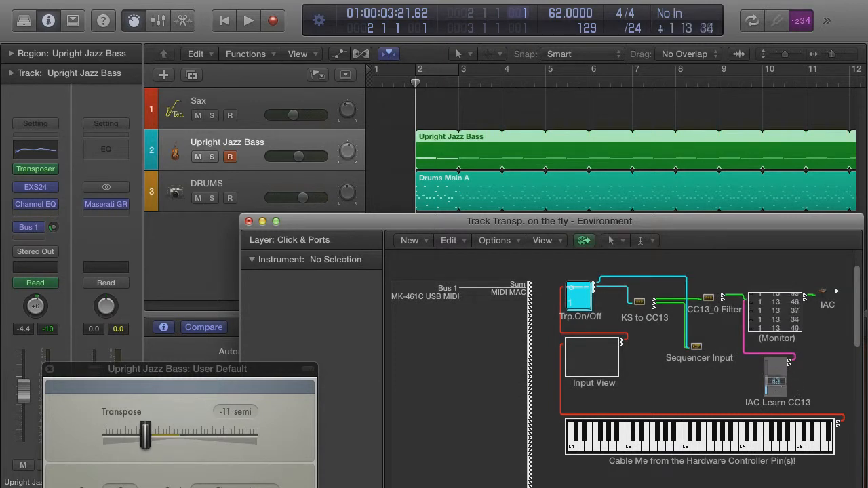
left_click_drag(146, 434, 211, 434)
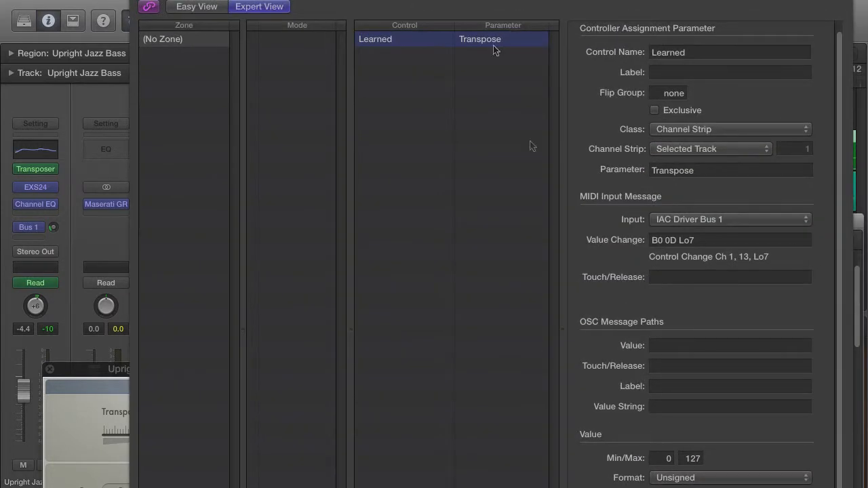
Target the CC13 Transpose assignment at Software Instrument 2 channel strip with Multiply 2
left_click(711, 148)
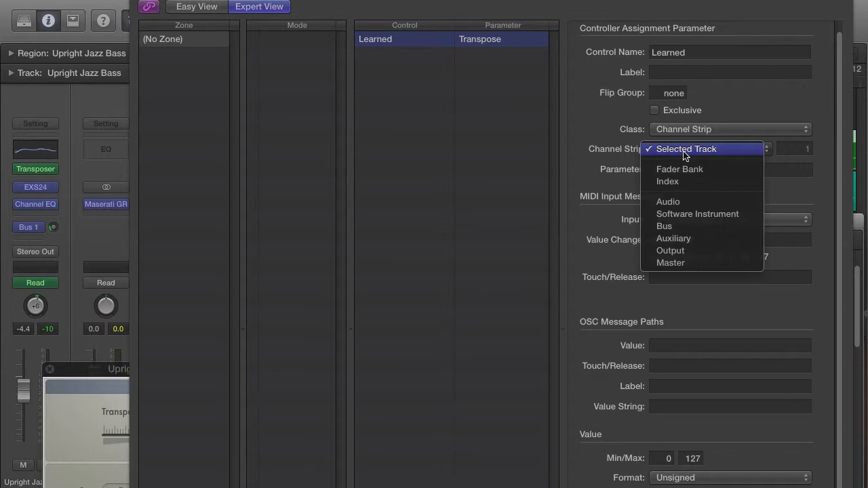
left_click(697, 214)
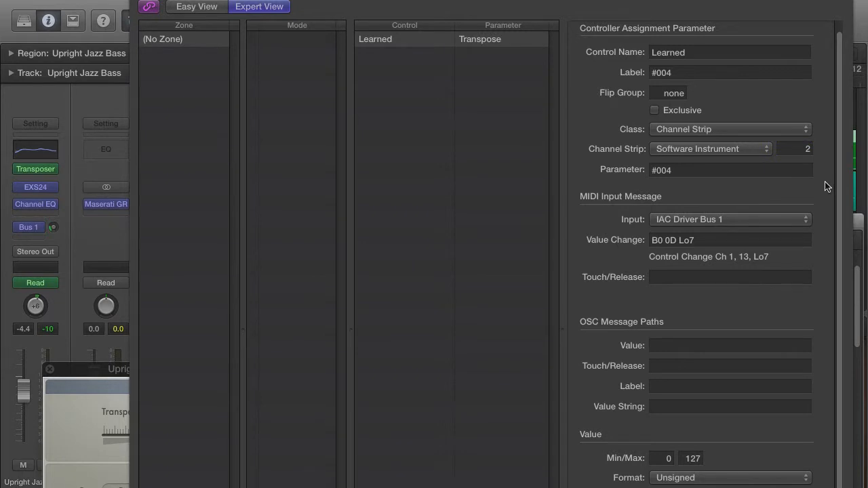
mouse_move(824, 187)
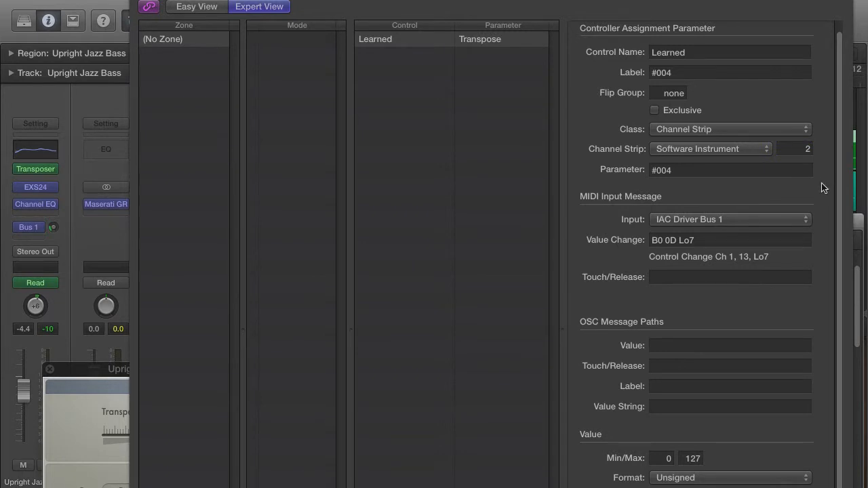
mouse_move(820, 179)
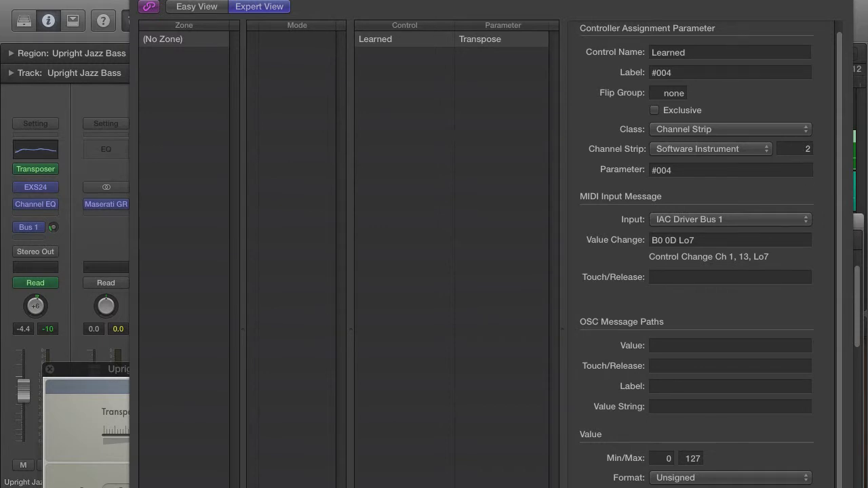
scroll("down", 3)
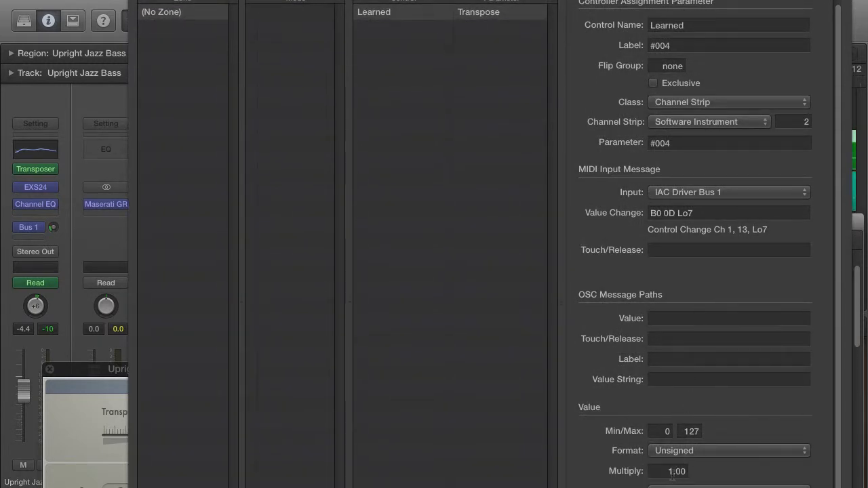
left_click(675, 470)
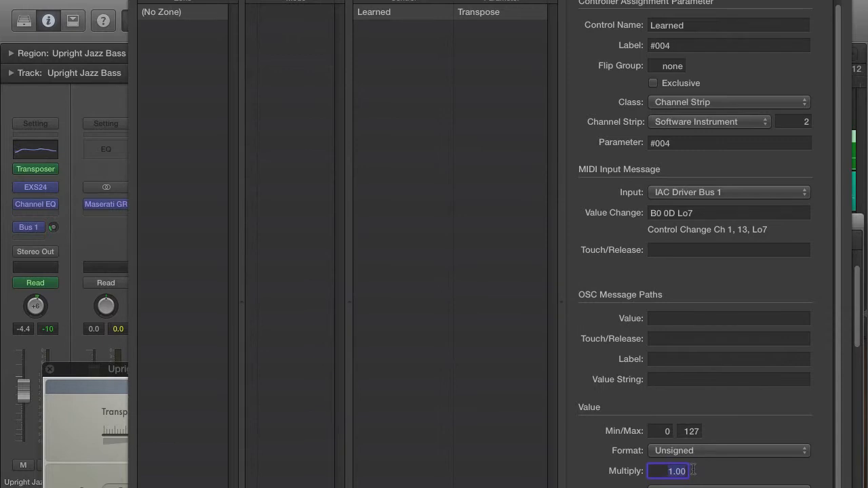
type("2.")
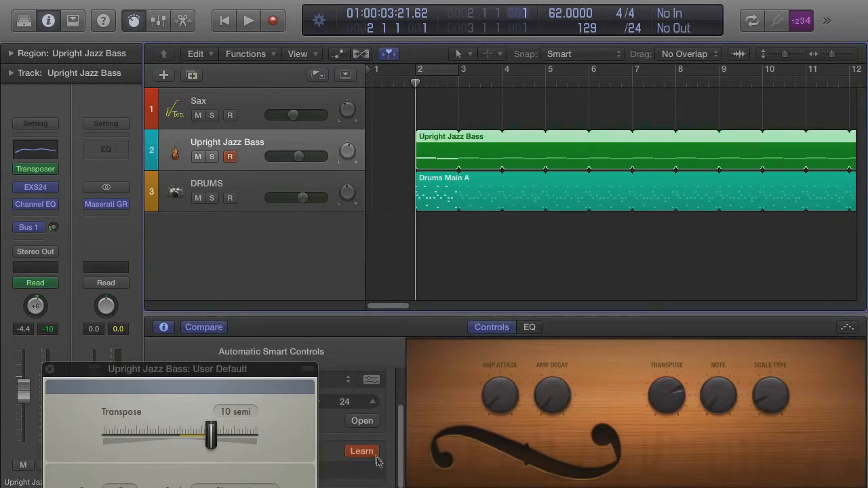
Stop learning and play E1–E2 keyswitches to transpose the bass up and down live
left_click(361, 451)
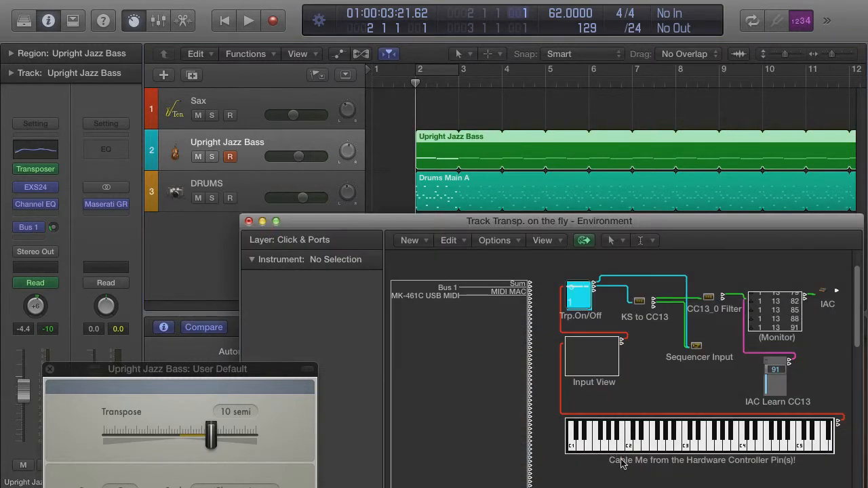
mouse_move(638, 319)
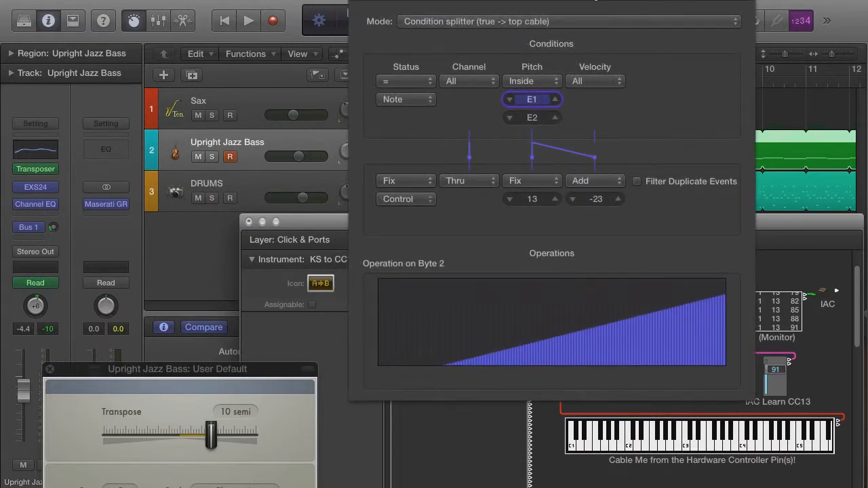
mouse_move(613, 440)
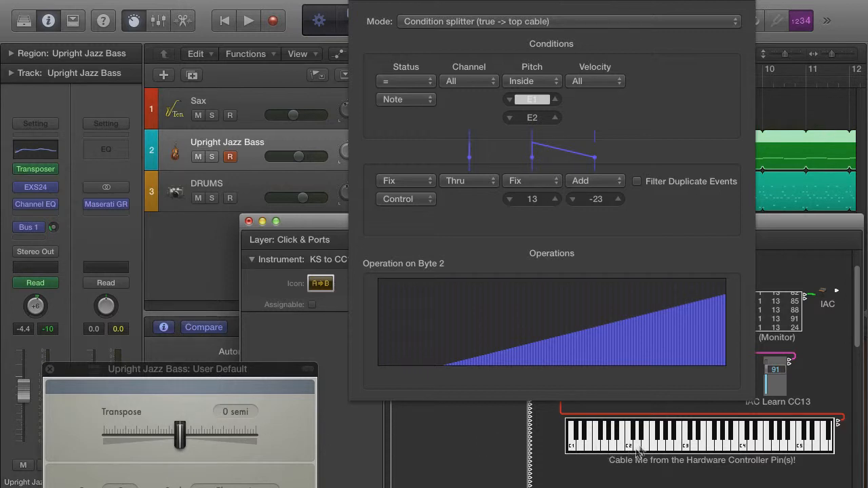
left_click_drag(179, 434, 187, 434)
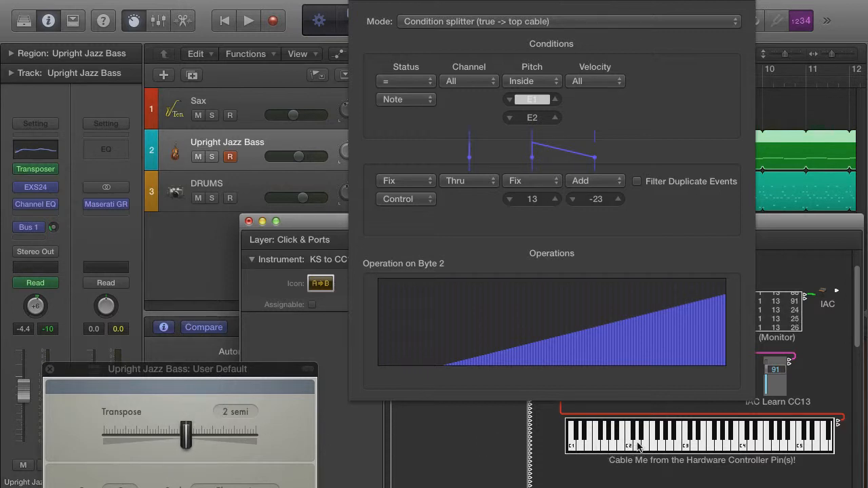
left_click_drag(185, 435, 196, 436)
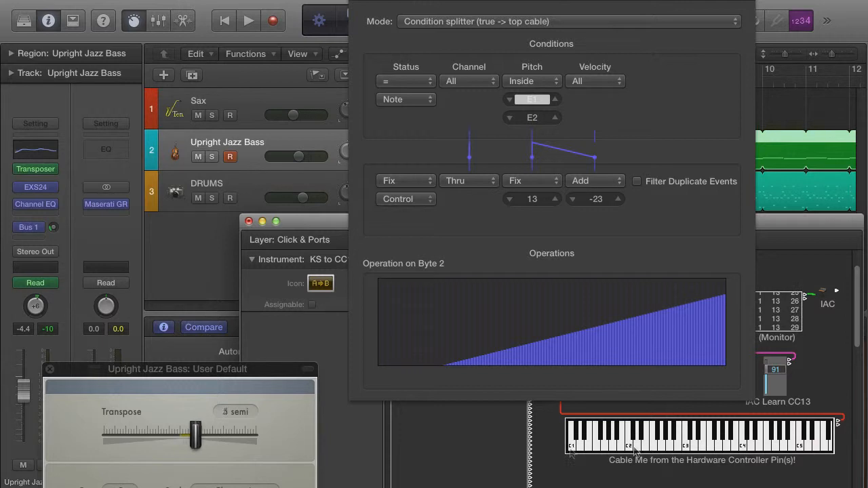
left_click_drag(195, 437, 169, 437)
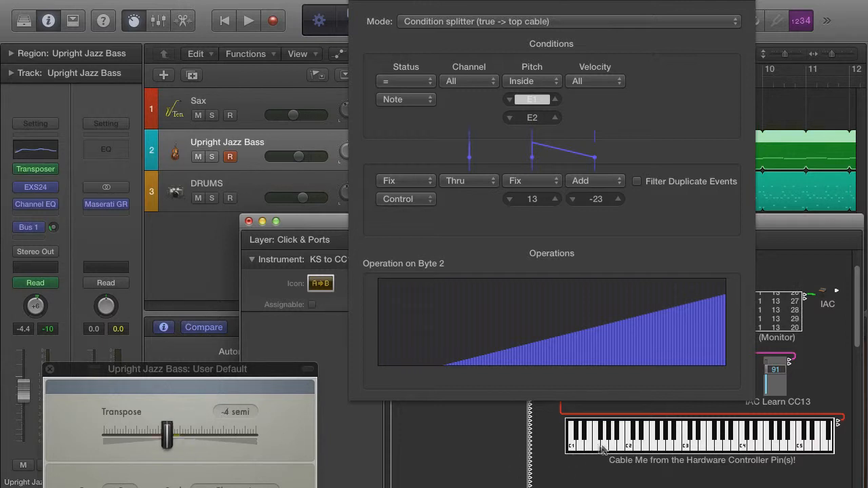
left_click_drag(166, 437, 156, 437)
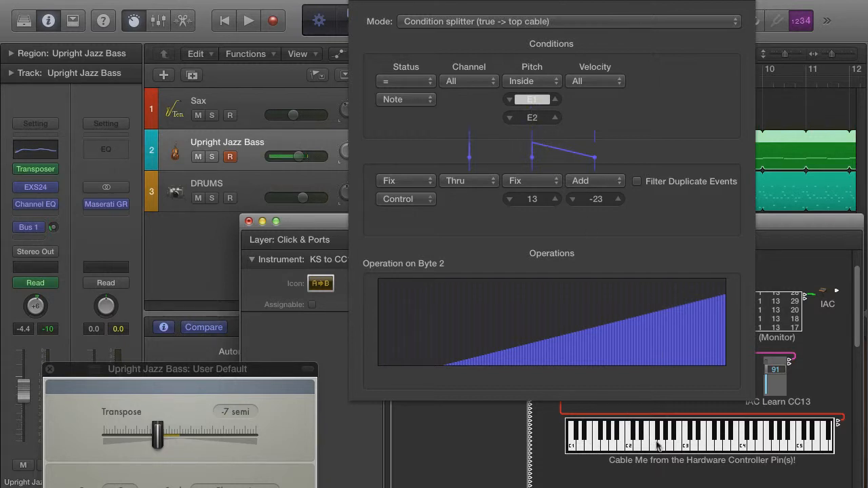
mouse_move(664, 441)
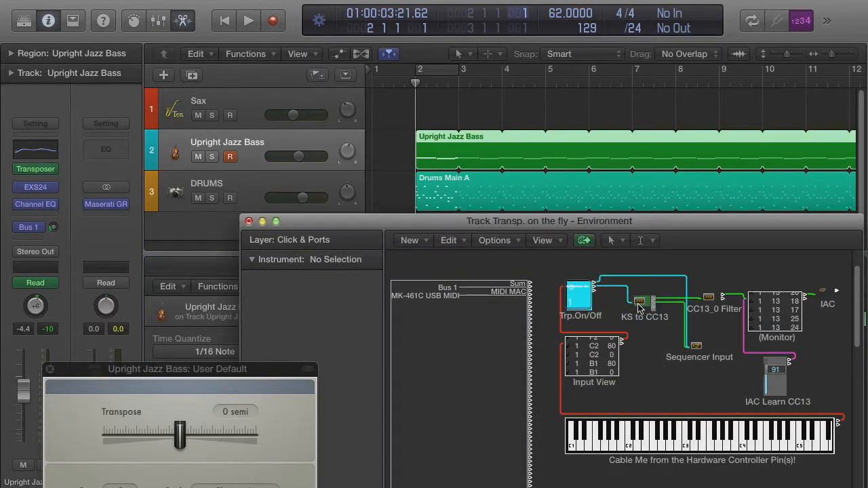
Shift the KS to CC13 transformer range to F1–F2 with Add −24 and test keyswitch transposition
double_click(643, 301)
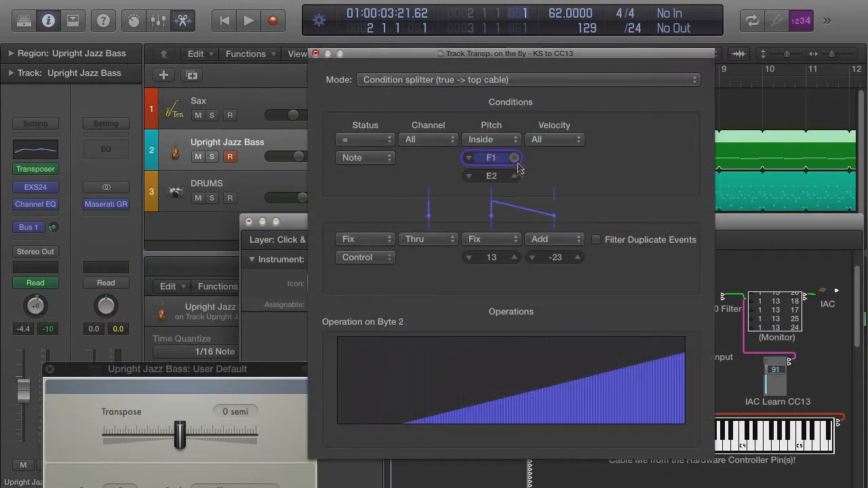
left_click(515, 177)
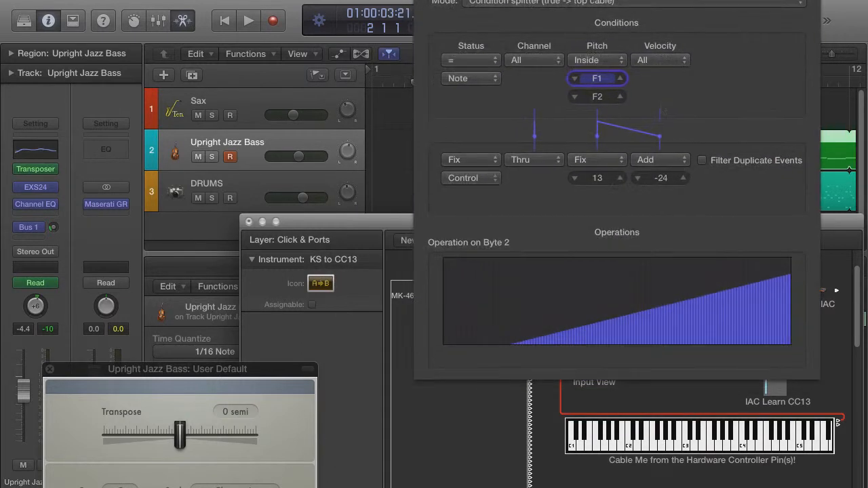
mouse_move(627, 447)
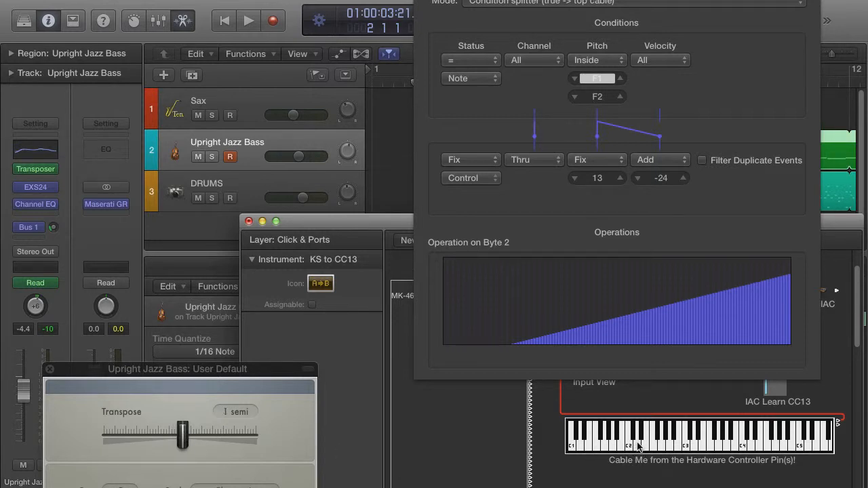
left_click_drag(182, 435, 193, 435)
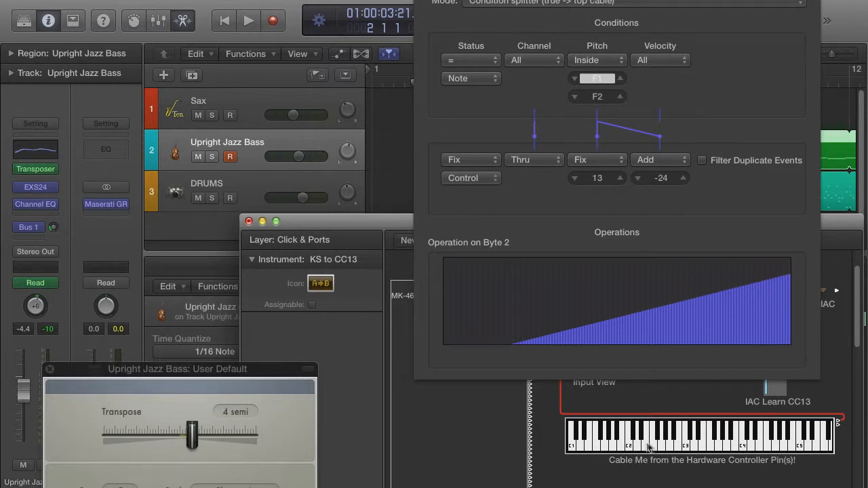
left_click_drag(192, 434, 170, 434)
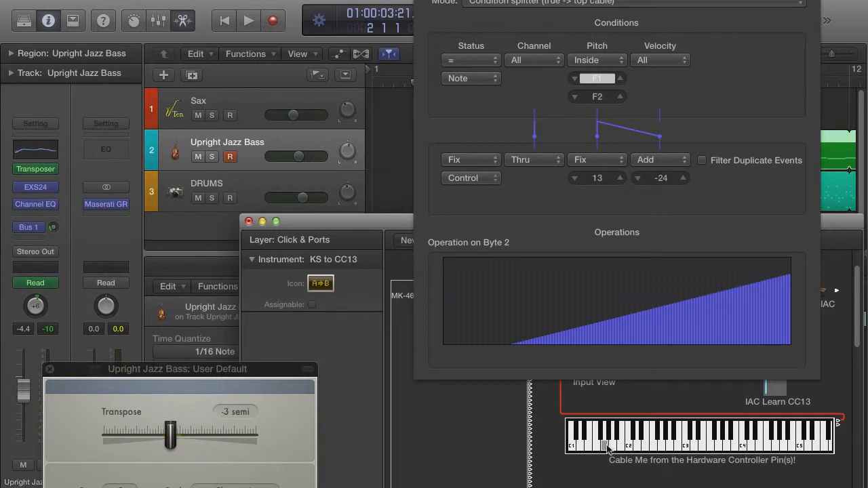
left_click_drag(170, 437, 179, 437)
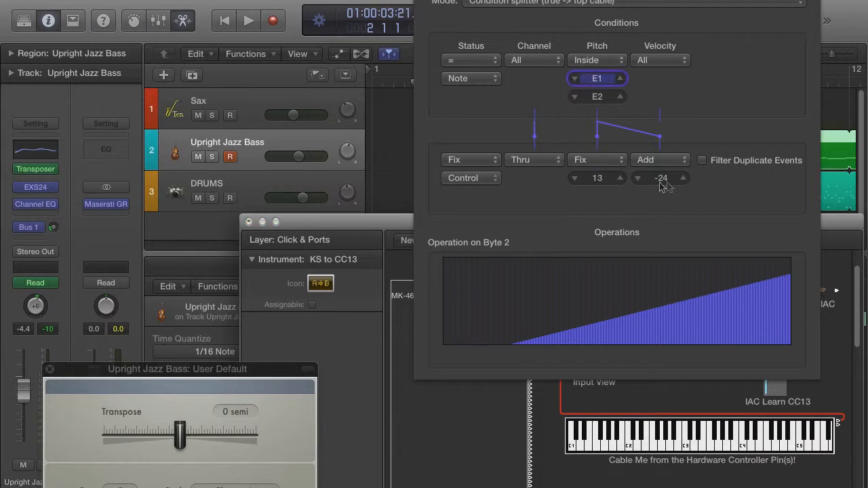
Restore the transformer offset to −23 for E1–E2 and test a keyswitch note
left_click(682, 175)
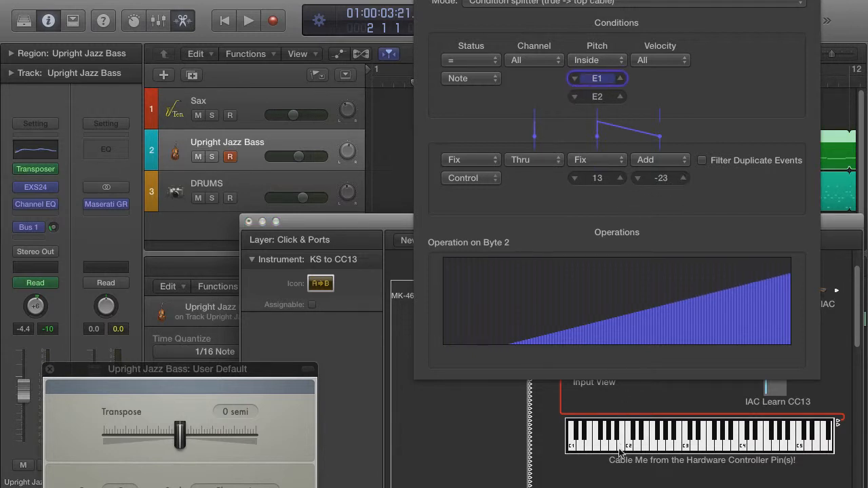
left_click_drag(179, 435, 170, 435)
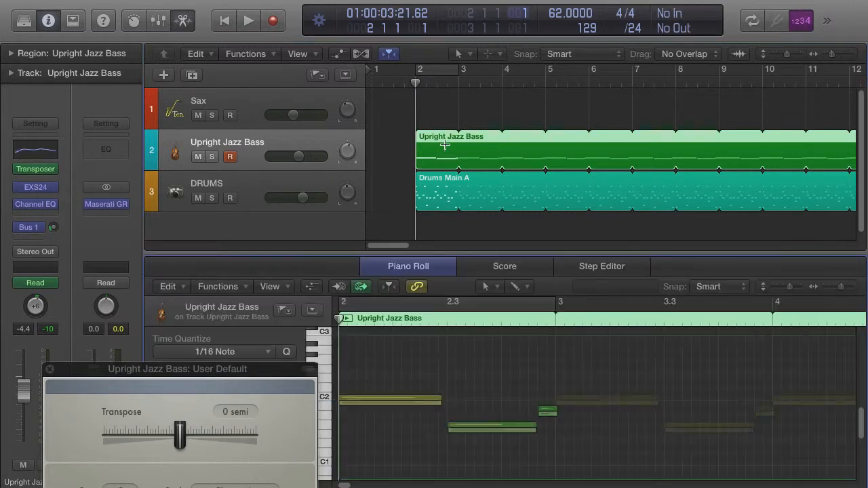
Select the Upright Jazz Bass region before reopening the transposition Environment
left_click(248, 20)
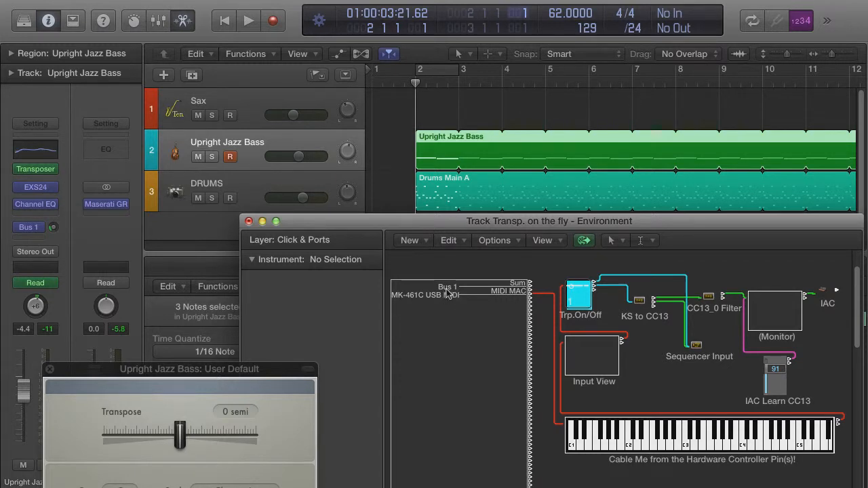
mouse_move(450, 295)
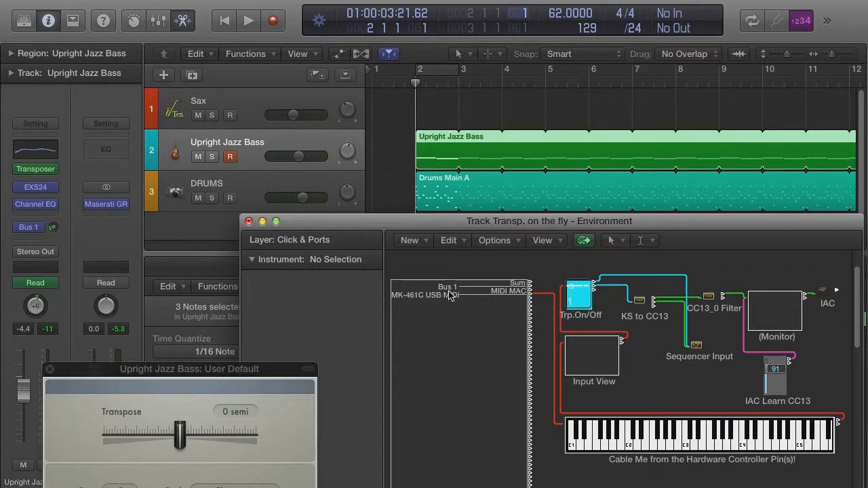
mouse_move(556, 271)
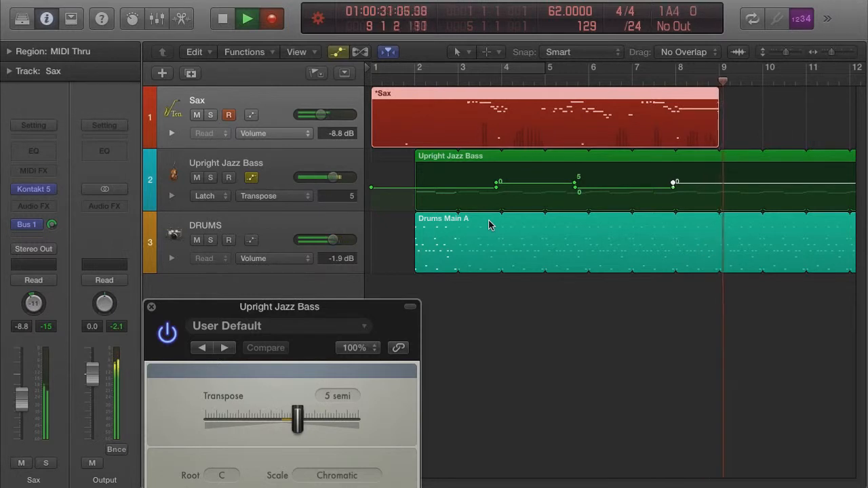
Move the Transpose slider to 5 then −5 semitones while latch automation records during playback
left_click_drag(297, 418, 265, 418)
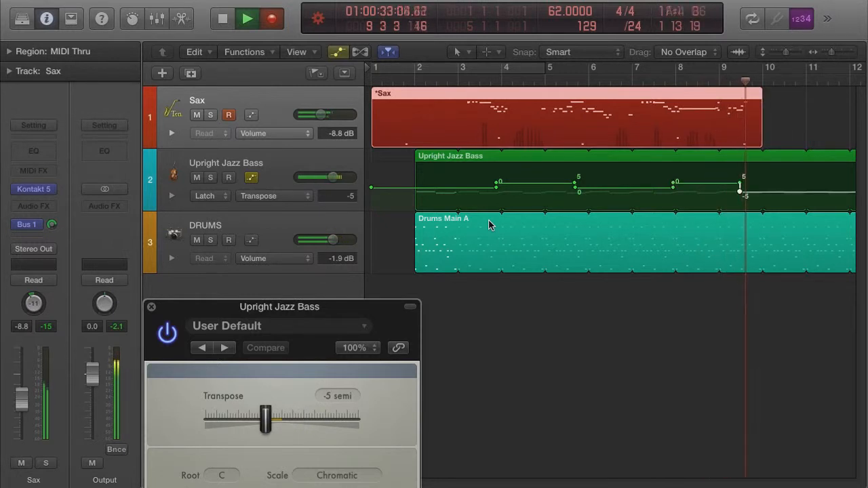
left_click_drag(265, 419, 282, 419)
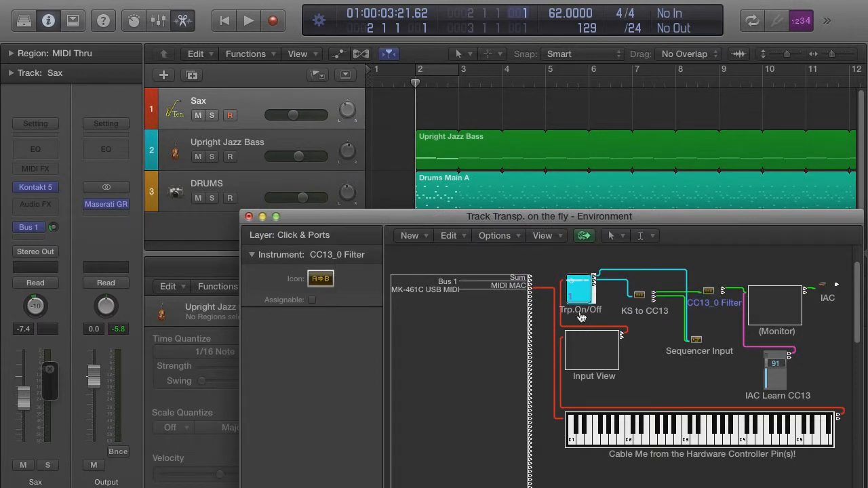
Change the Trp.On/Off fader's style to Button 6 in the Inspector
left_click(581, 292)
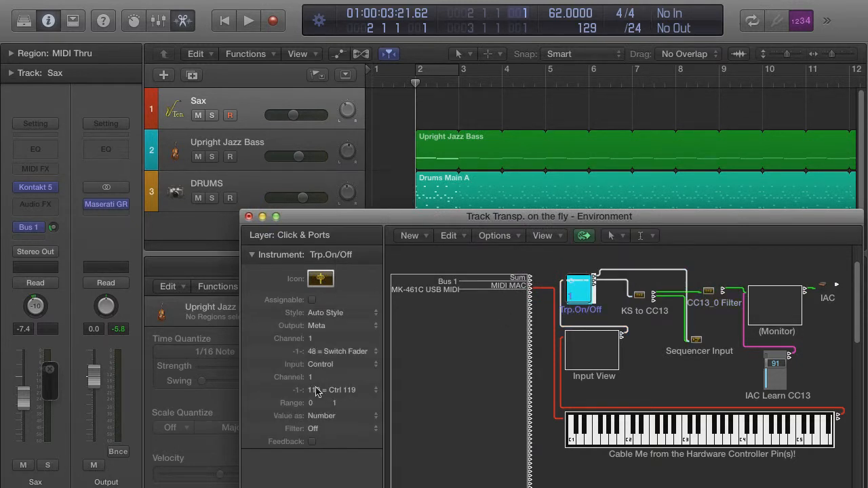
left_click(342, 312)
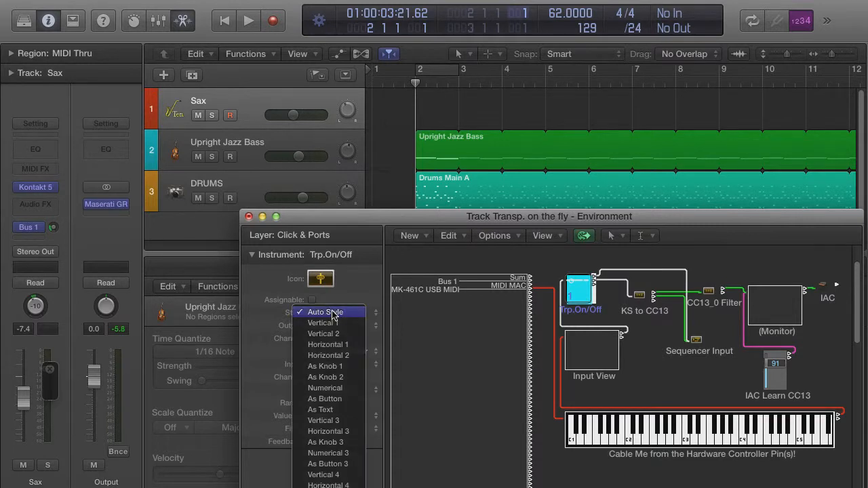
left_click(323, 312)
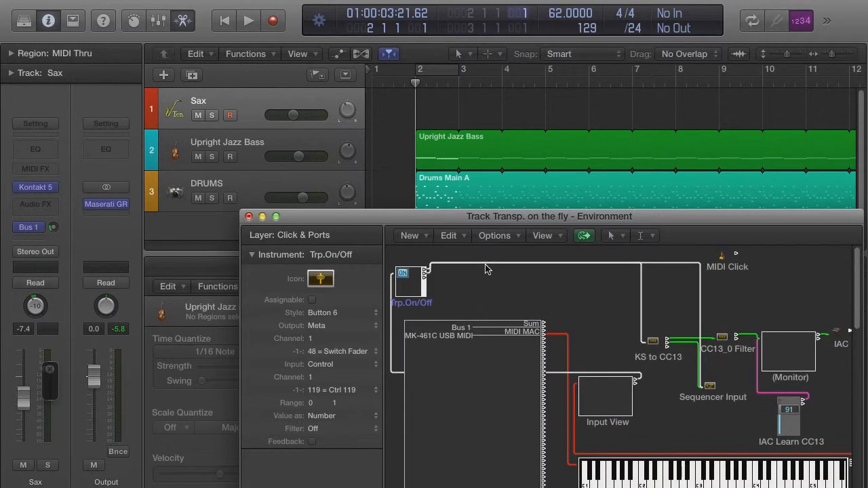
Turn the Environment into a frameless floating window showing only the Trp.On/Off button
right_click(486, 268)
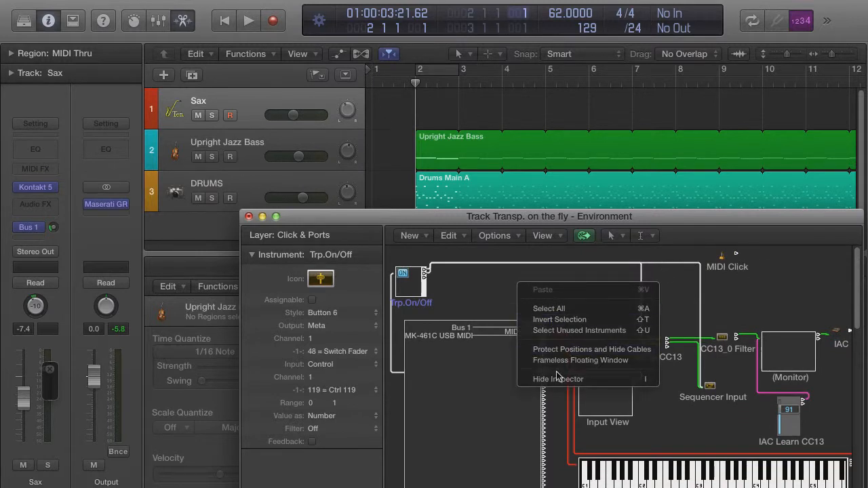
left_click(557, 378)
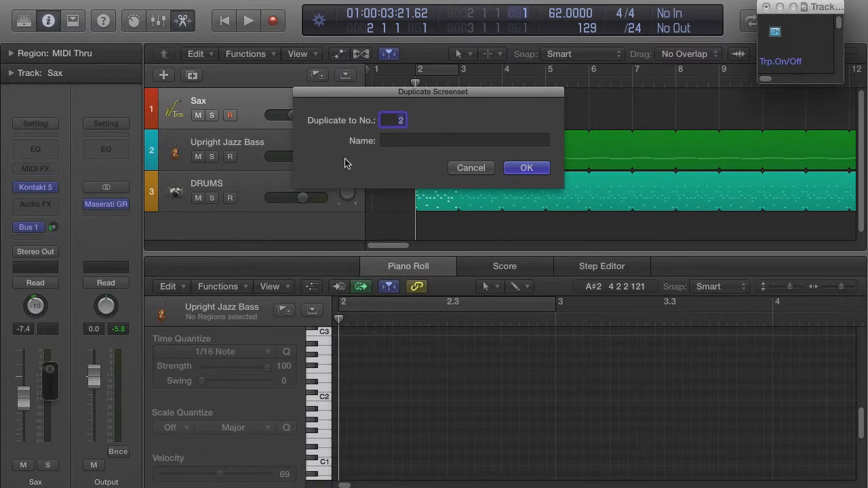
Save the layout as duplicate screenset 9 named 'Bass Trp.'
type("Bass Trp.")
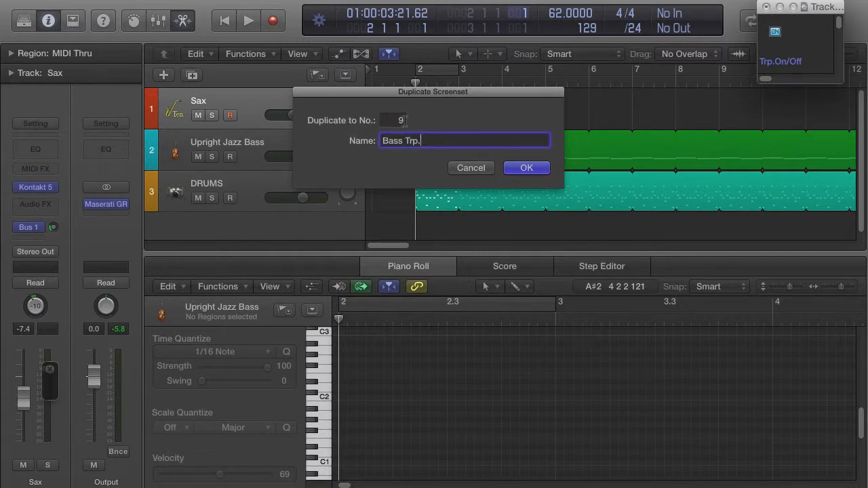
left_click(527, 168)
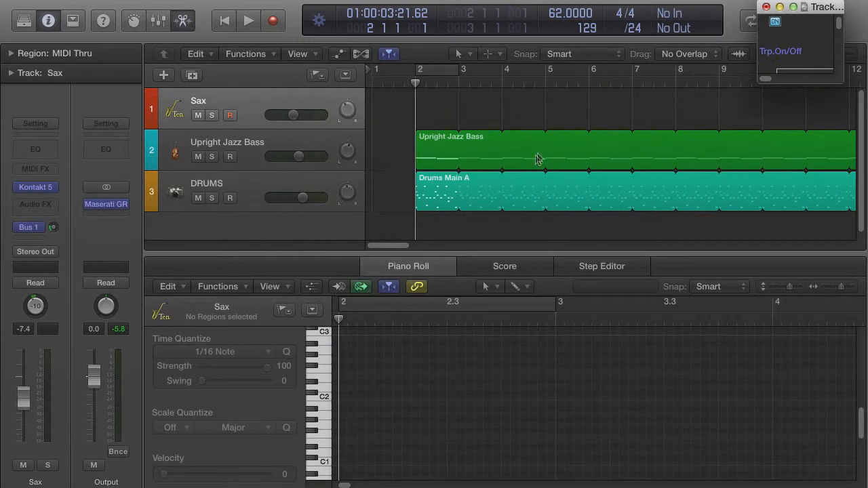